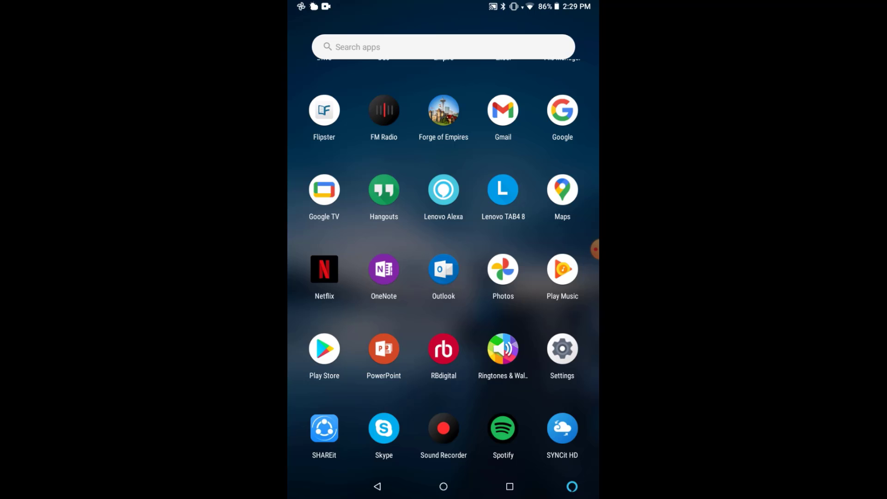
Open the Play Store and search 'bea' to find Beanstack Tracker
click(324, 348)
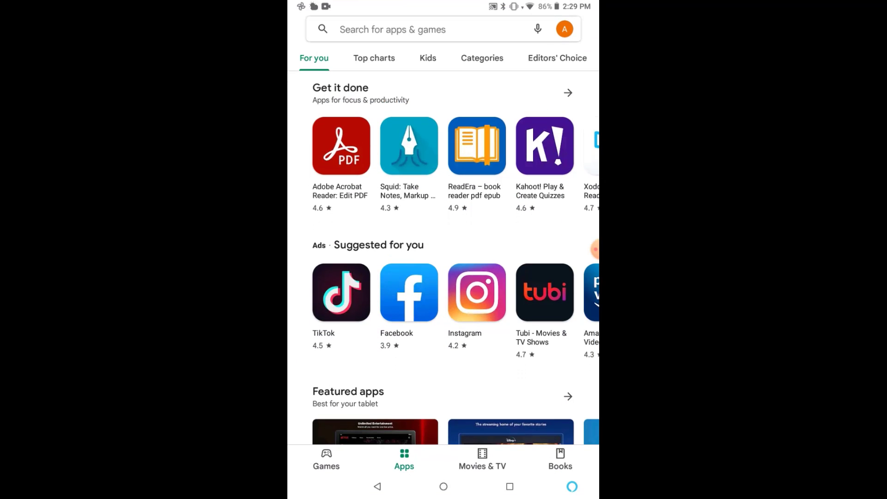
click(424, 30)
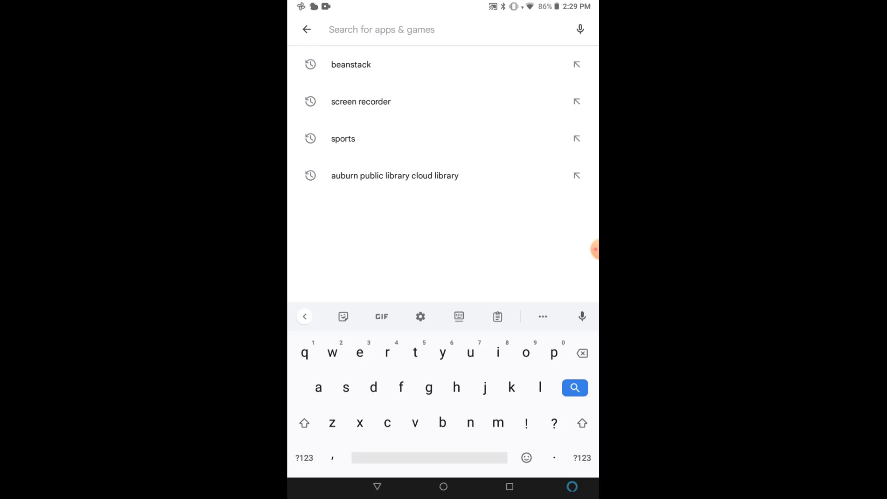
text(beanstack)
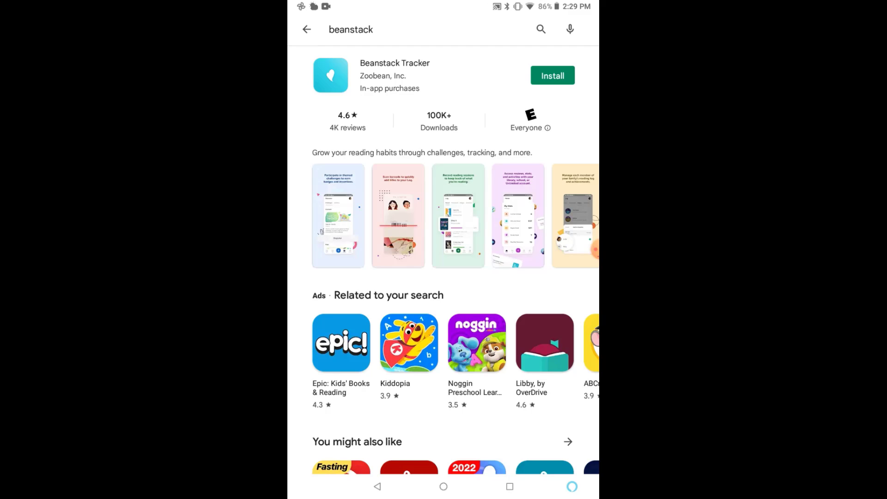
Install Beanstack Tracker and launch it from the home screen
click(552, 76)
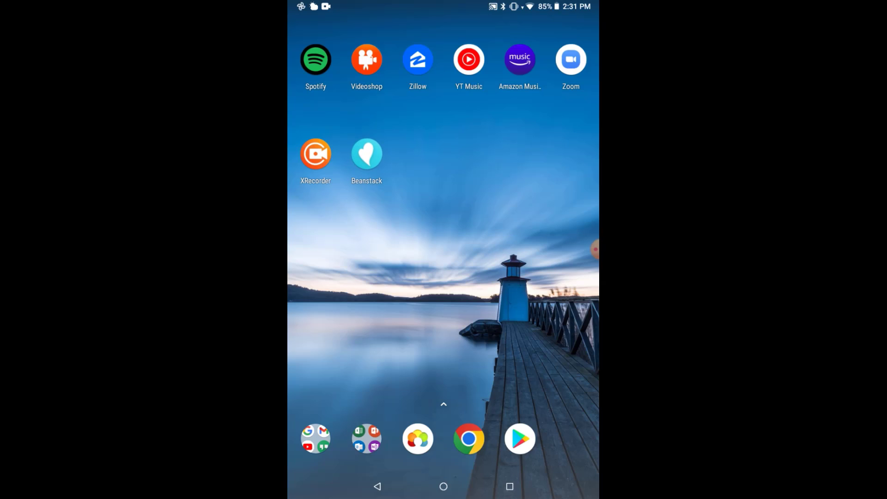
click(366, 154)
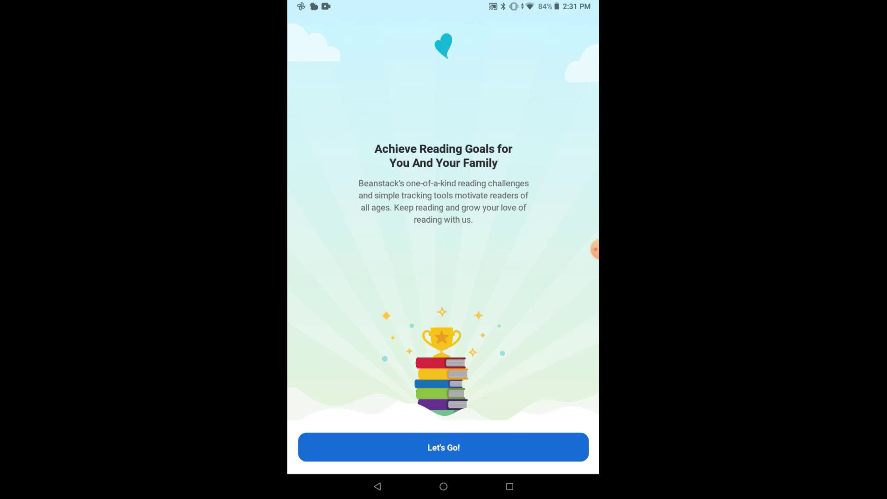
Begin setup, search 'aubu' and select Auburn Public Library as the site
click(443, 447)
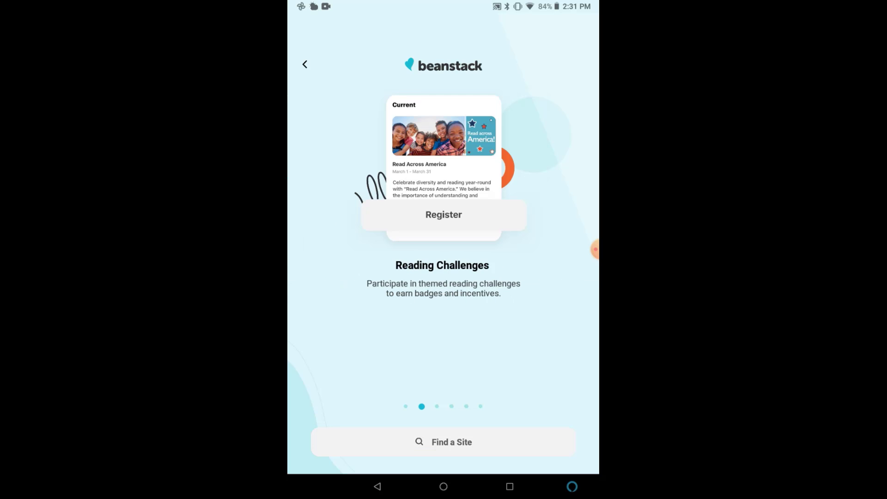
click(444, 442)
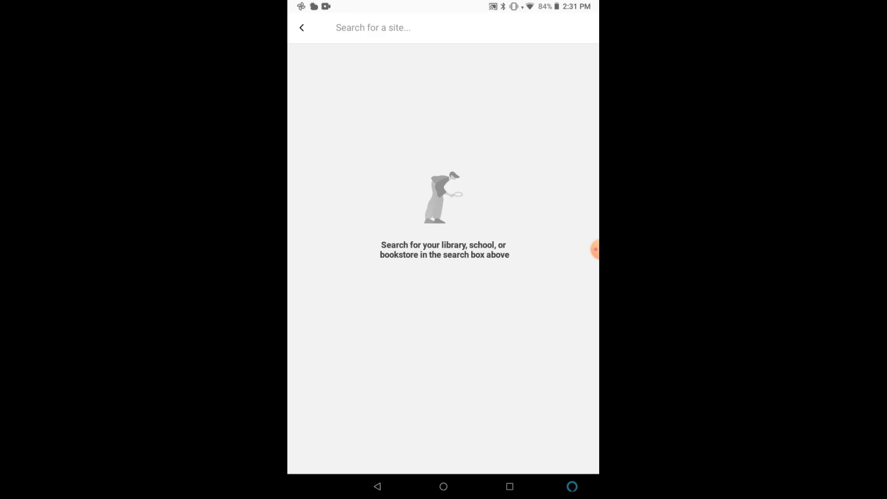
click(396, 27)
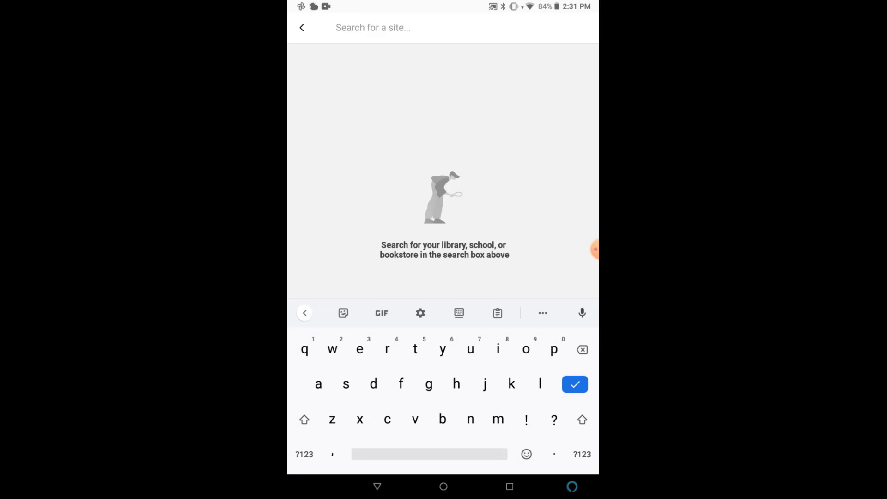
text(aubu)
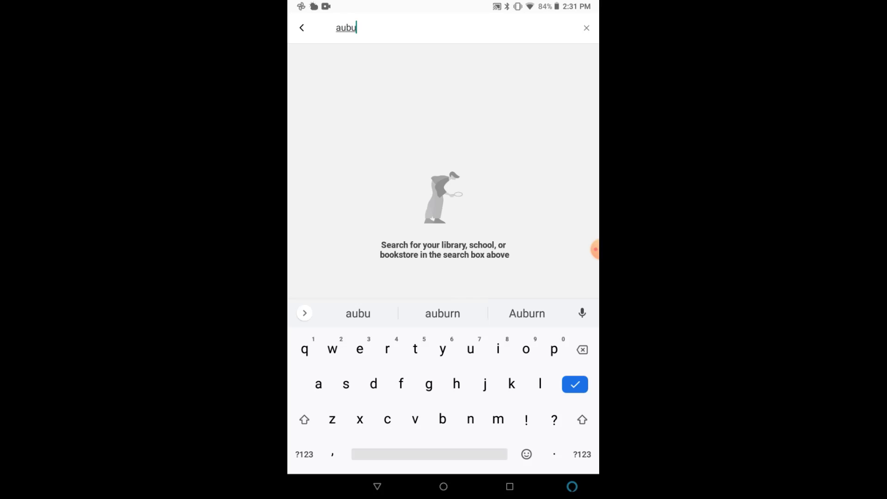
click(443, 313)
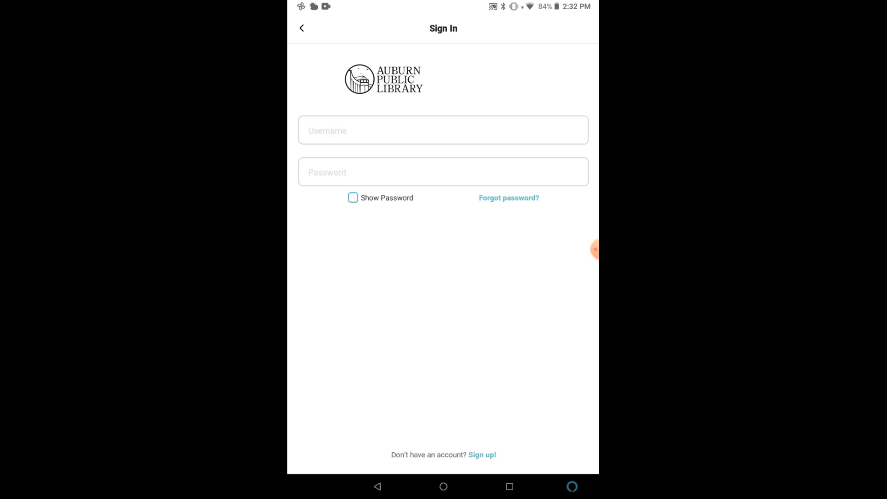
Start sign-up and enter username 'EDantes' plus a password
click(482, 454)
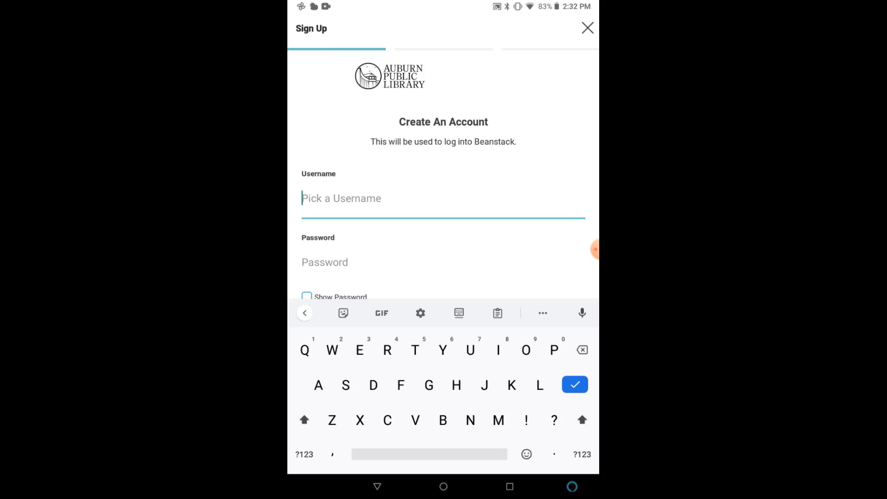
scroll(up, 3)
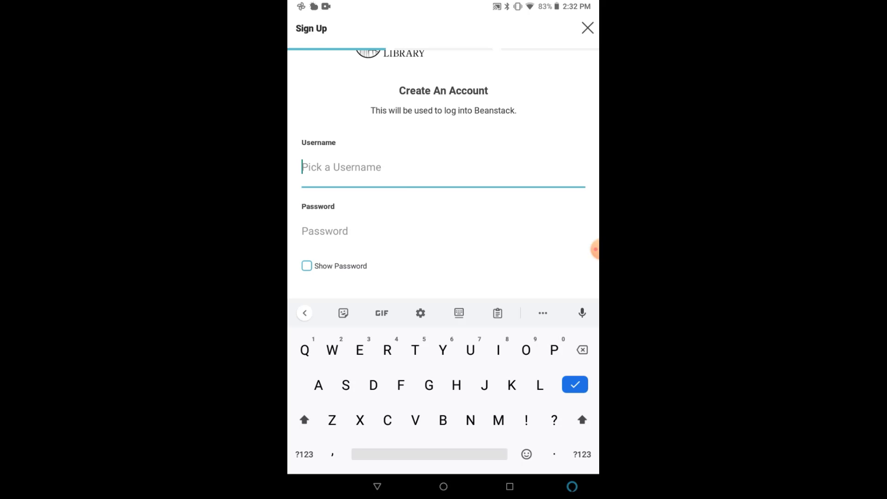
text(ED)
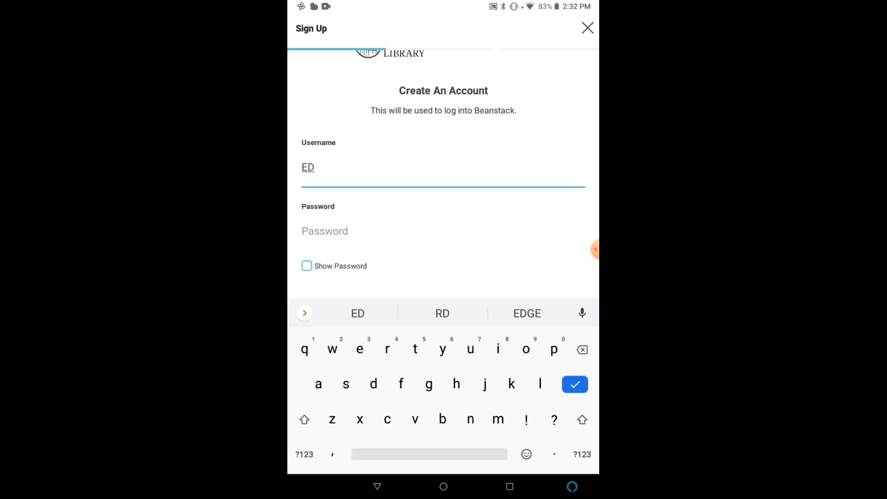
text(ant)
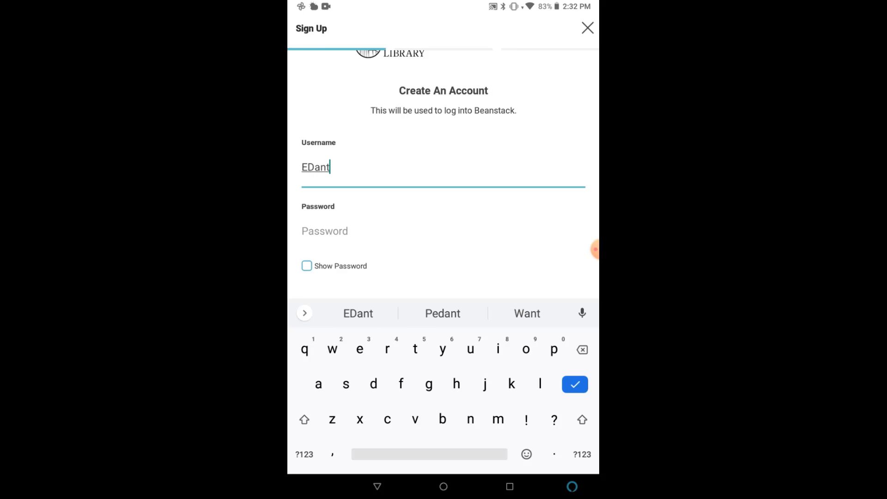
text(es)
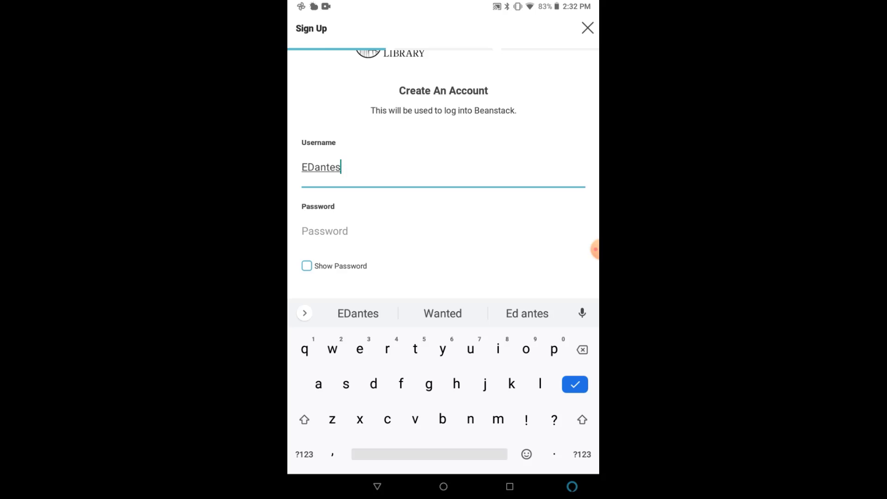
click(443, 231)
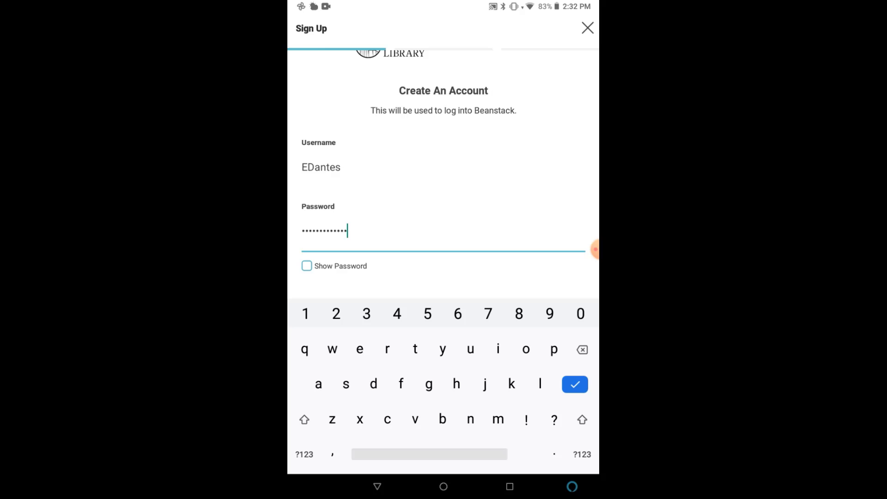
click(575, 384)
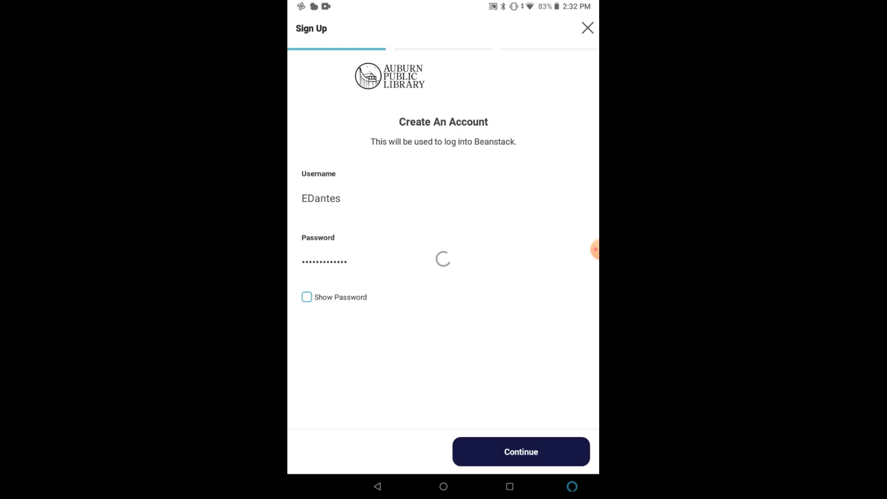
Continue and enter the last name 'Dantes'
click(519, 451)
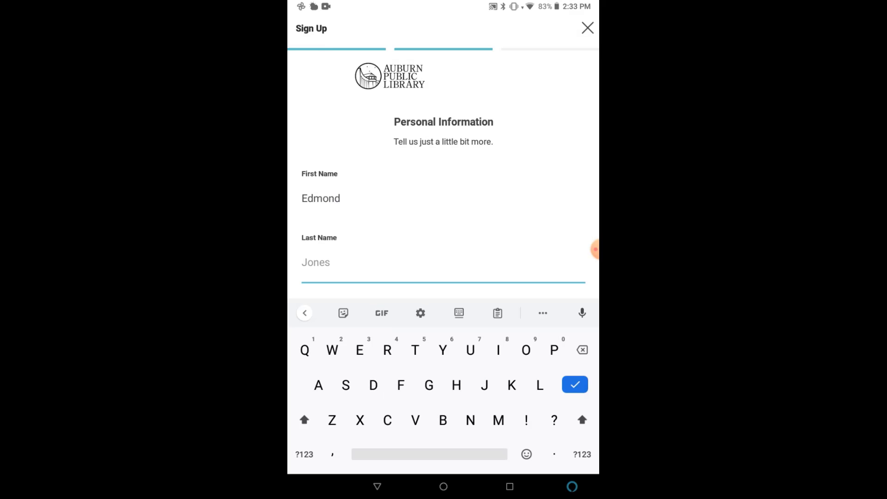
text(Dantes)
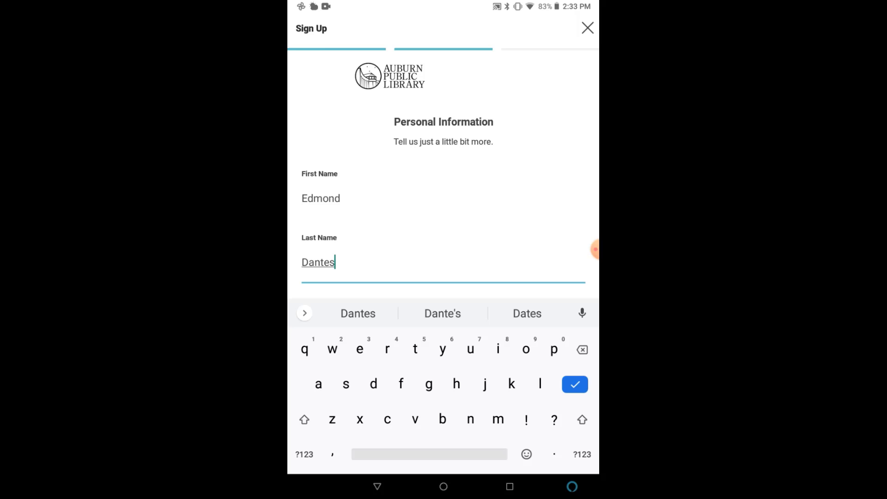
click(575, 384)
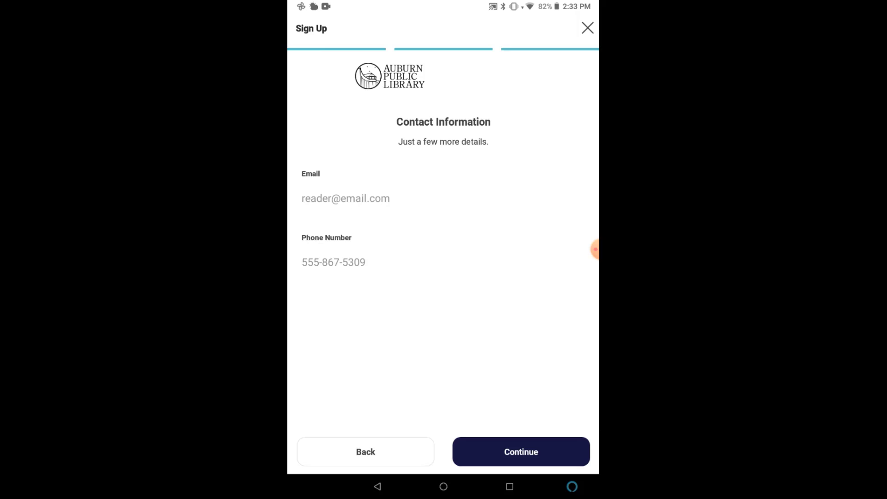
click(396, 198)
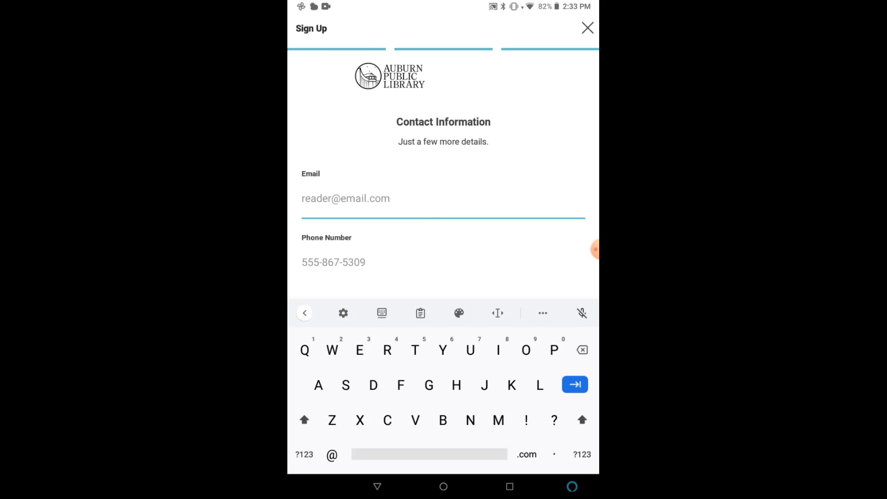
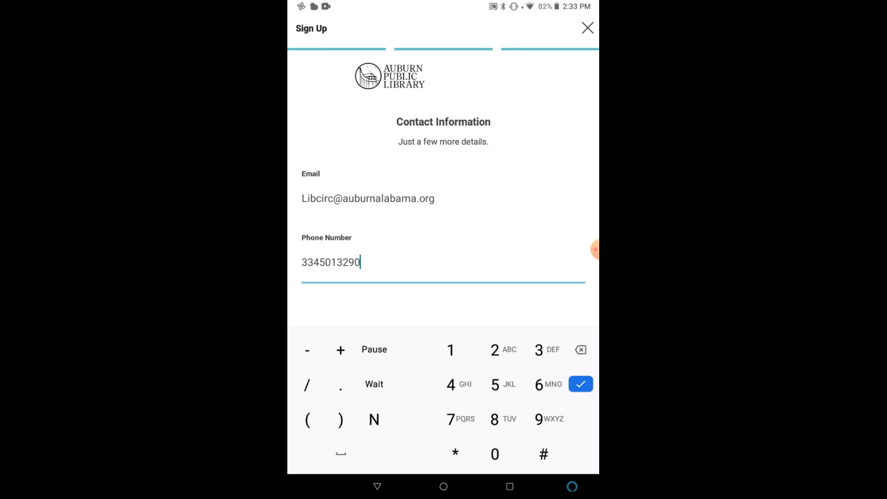
click(580, 383)
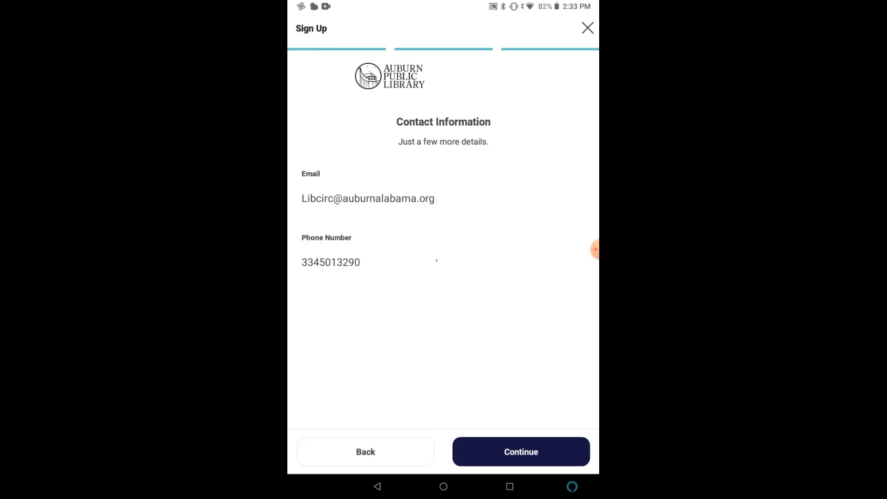
click(521, 452)
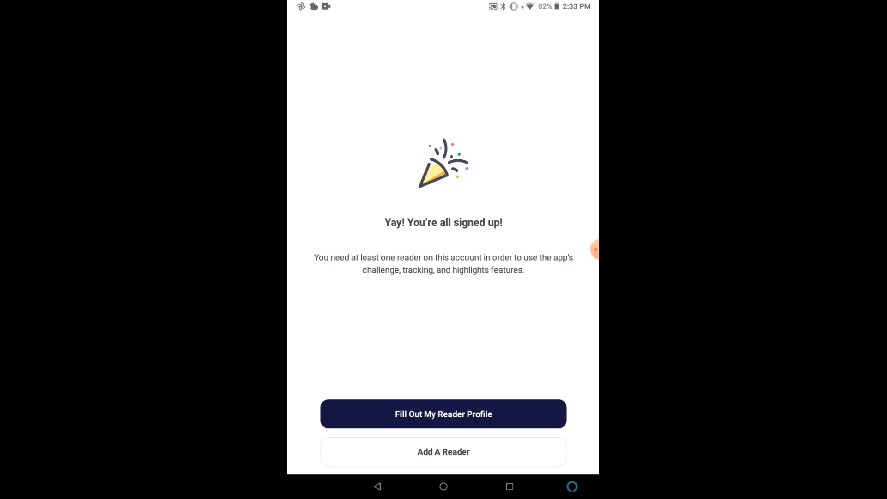
Start the reader profile with age 13 and skip the profile picture
click(443, 413)
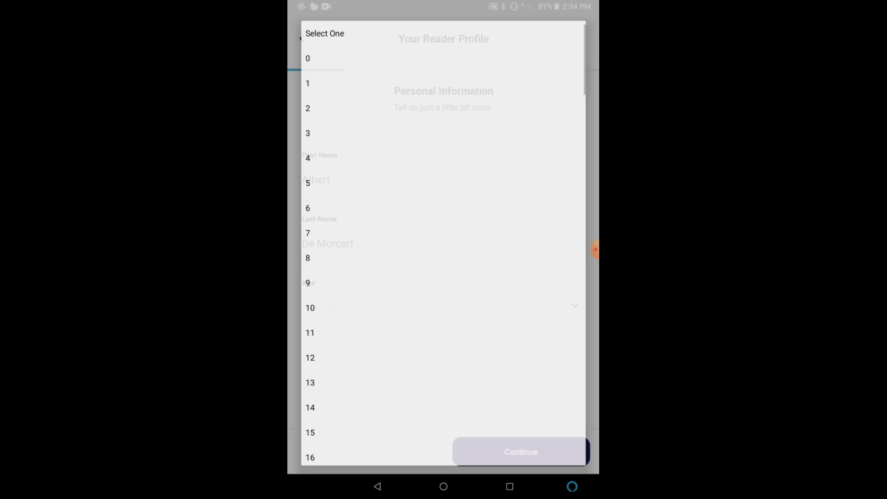
click(310, 383)
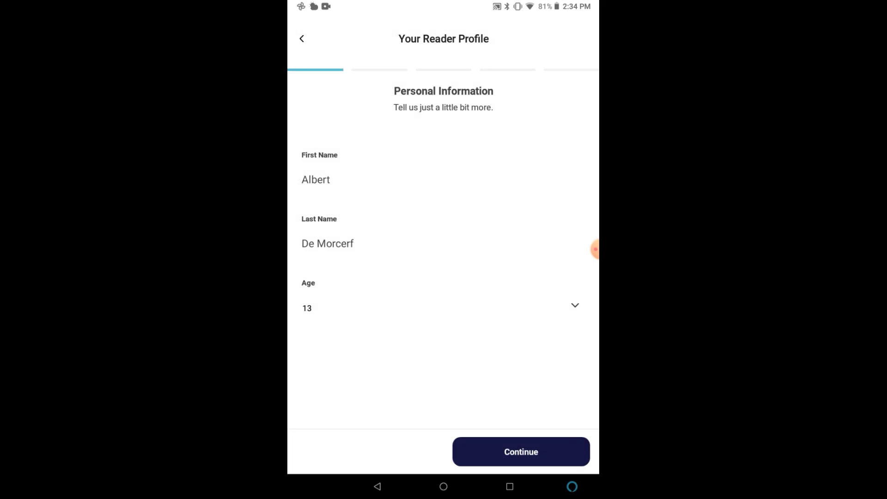
click(520, 451)
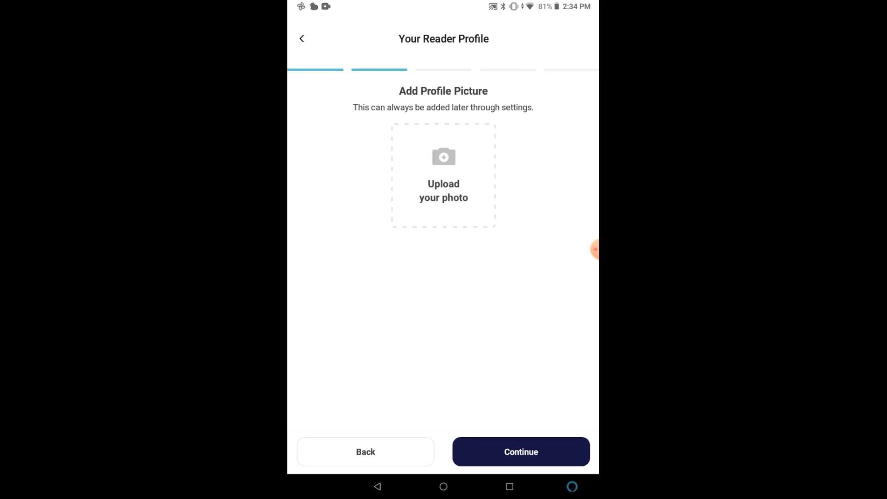
click(520, 452)
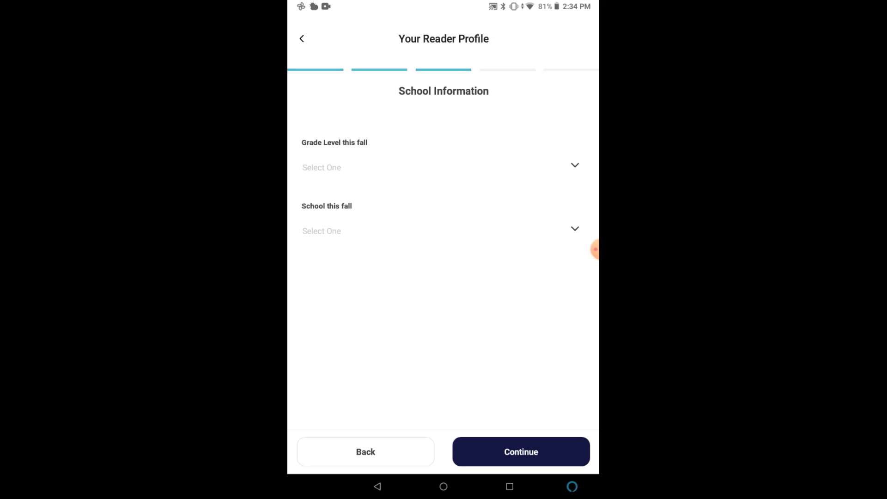
Set the fall grade to 9th Grade and school to Other
click(443, 167)
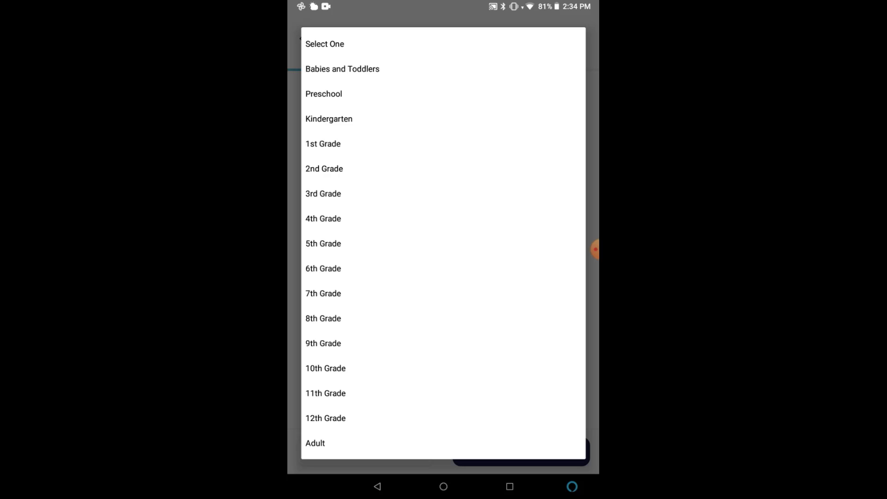
click(323, 343)
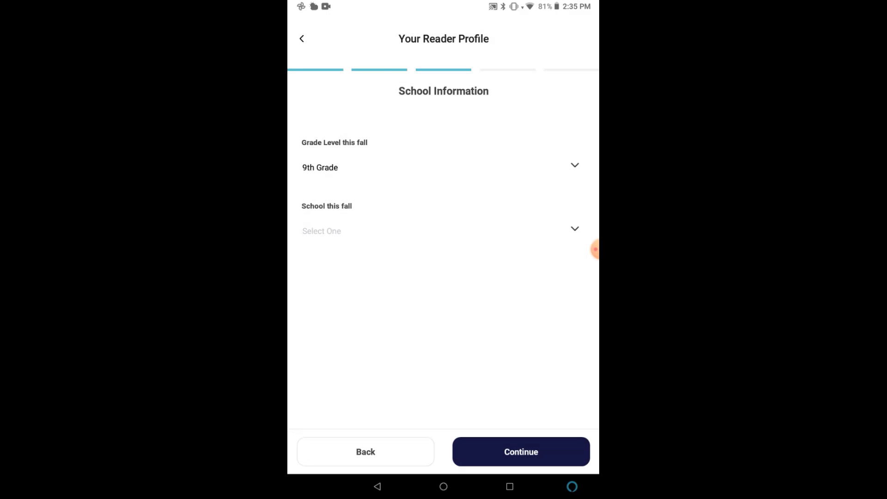
click(443, 231)
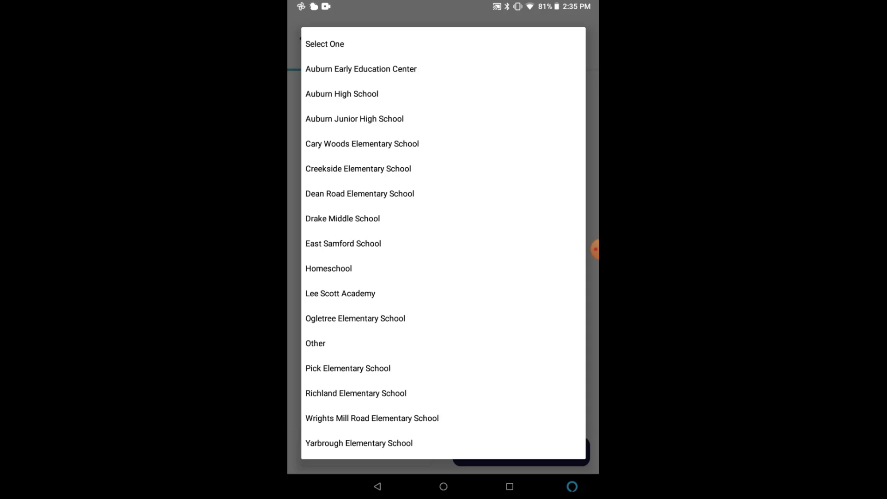
click(315, 343)
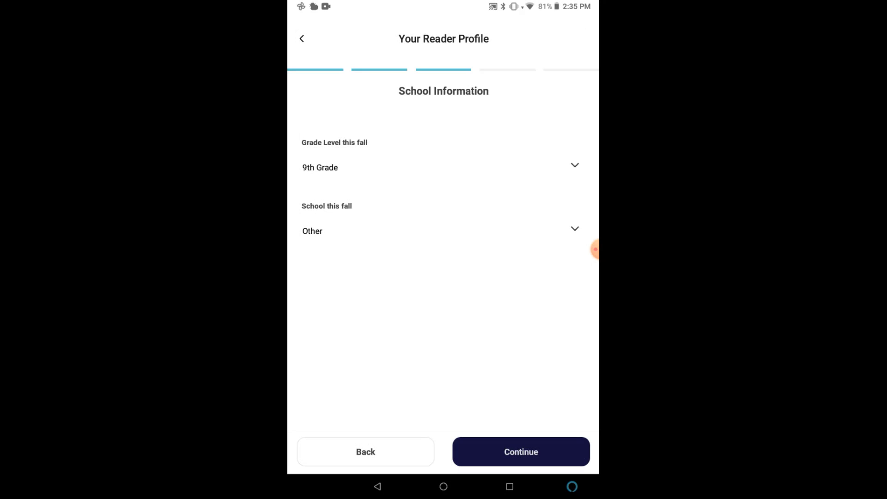
click(520, 451)
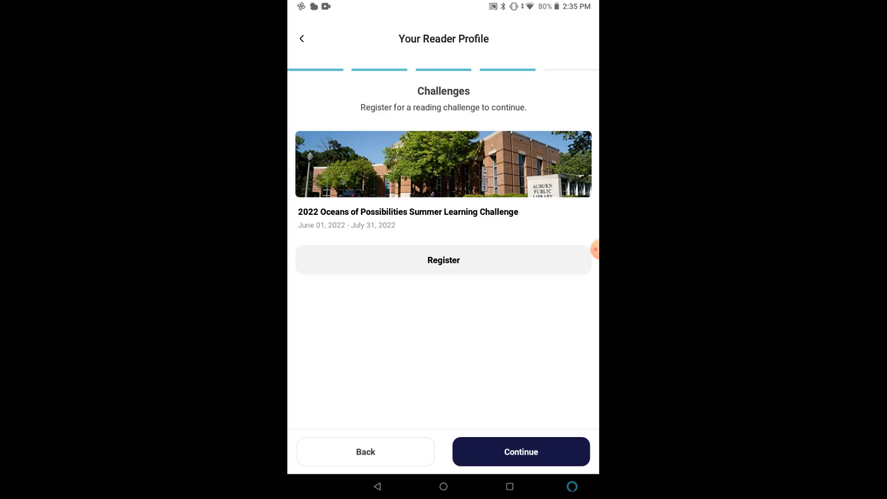
Register for the 2022 Oceans of Possibilities challenge and finish profile setup
click(443, 260)
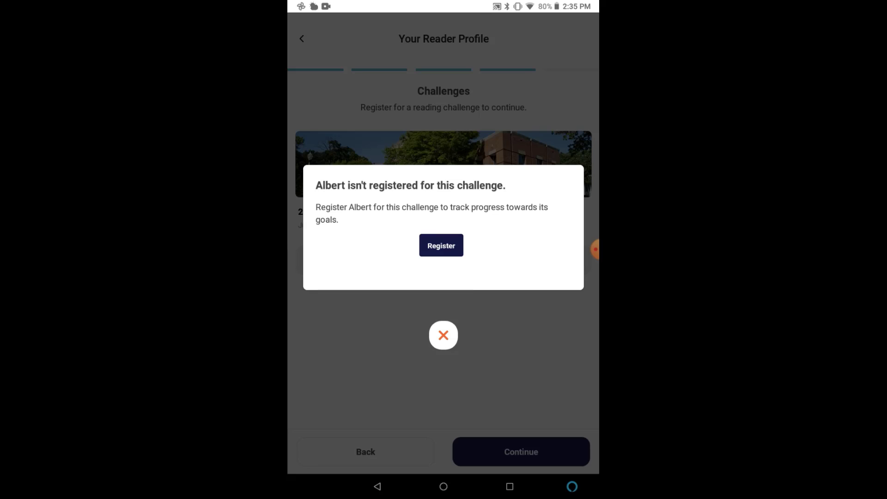
click(441, 245)
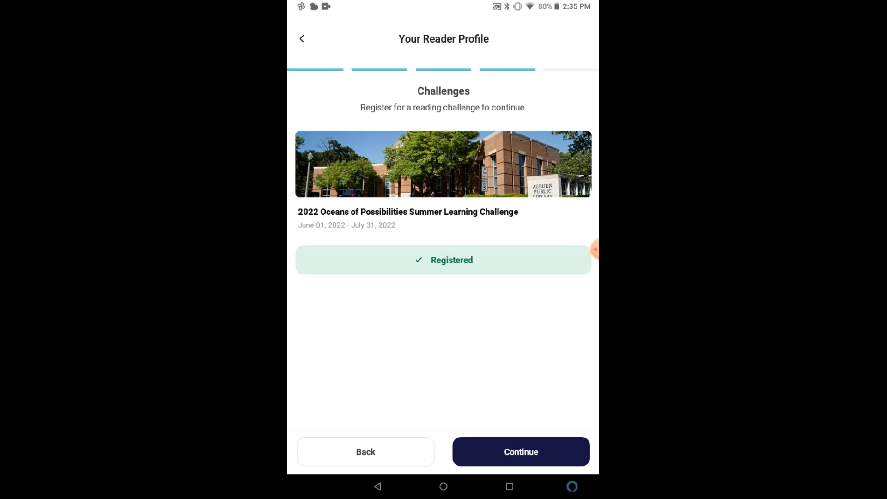
click(520, 452)
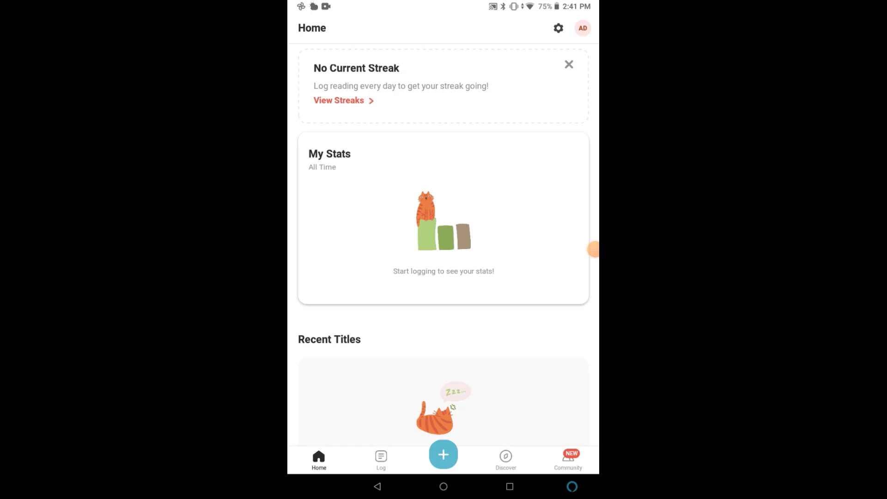
Review the account's readers list, cancel it, and start a new reading log
click(443, 454)
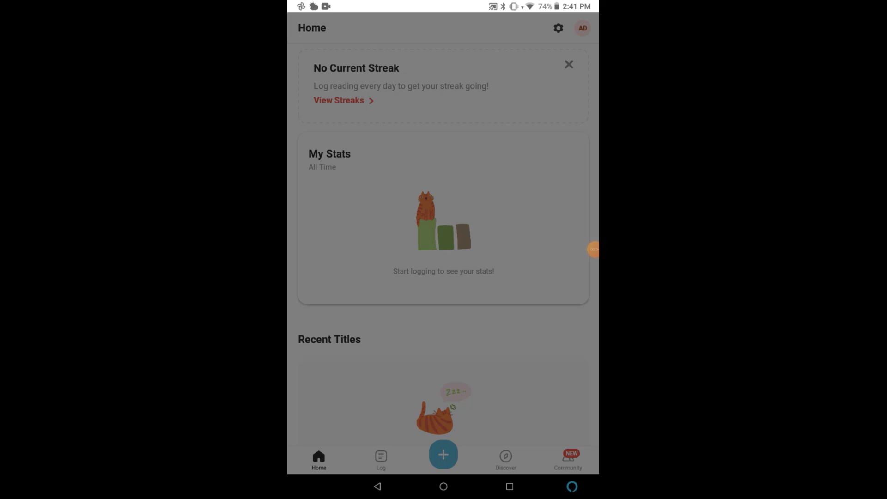
click(582, 28)
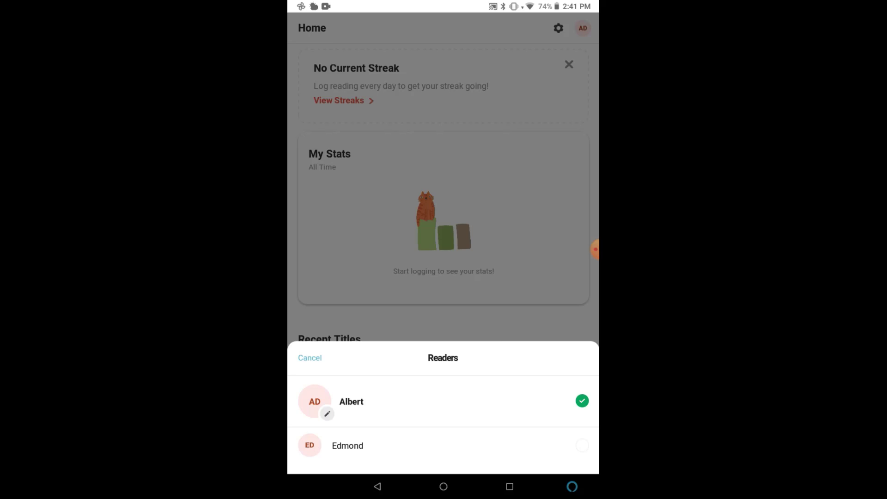
click(309, 357)
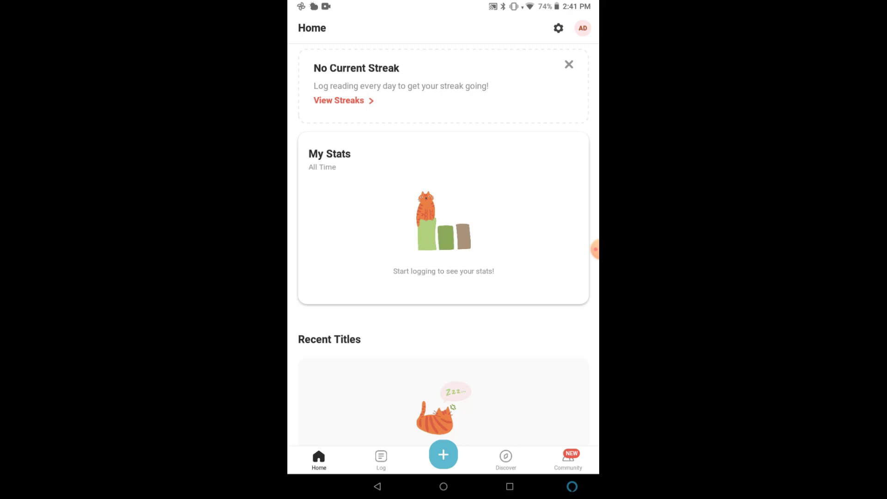
click(444, 454)
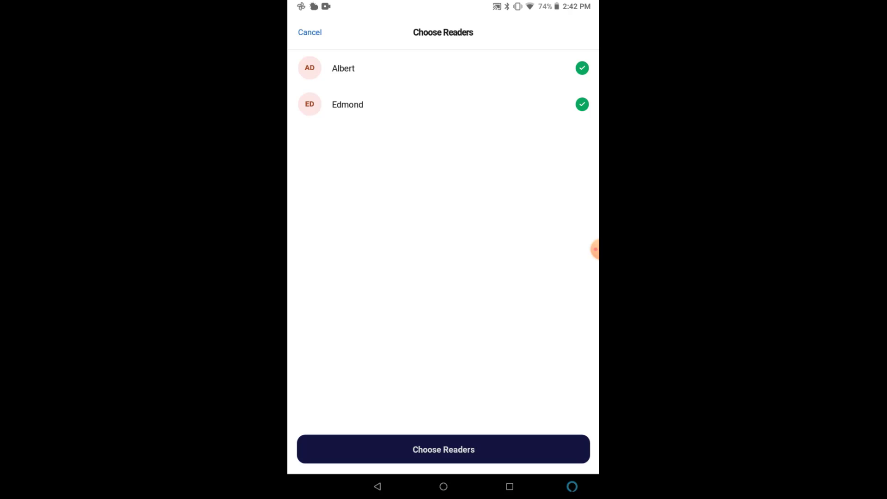
Confirm the chosen readers, decline camera scanning, and open the title search
click(444, 449)
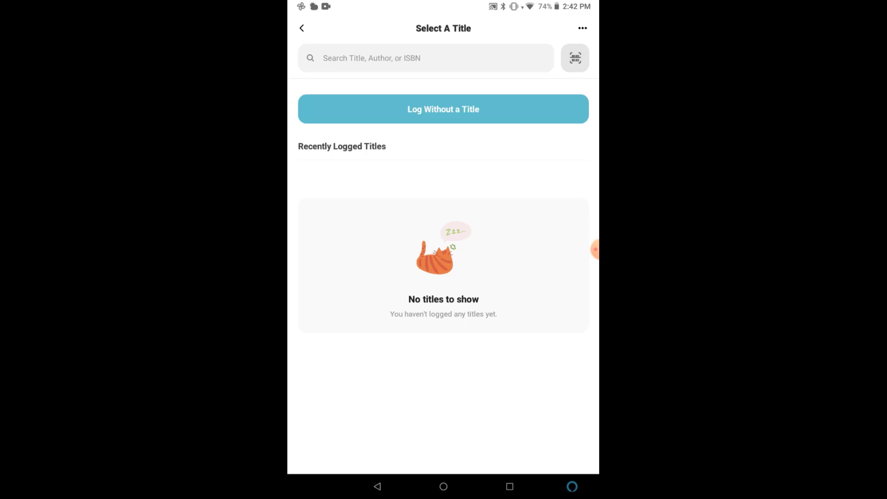
click(575, 58)
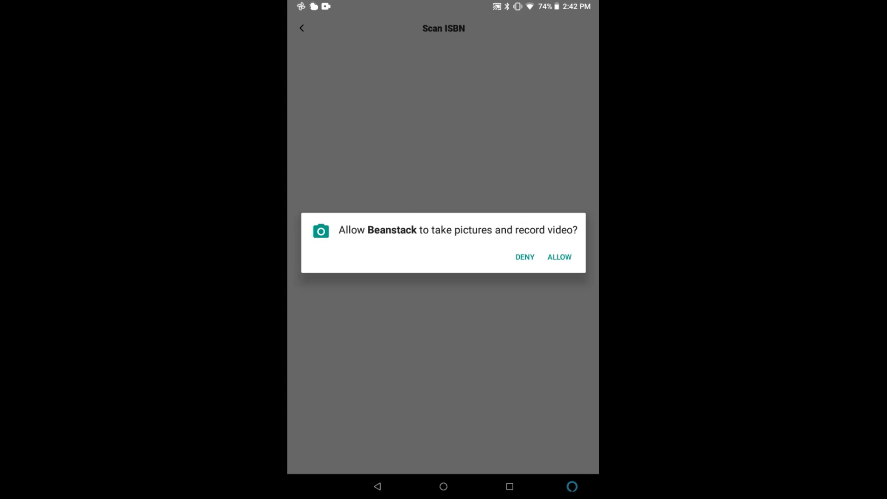
click(524, 257)
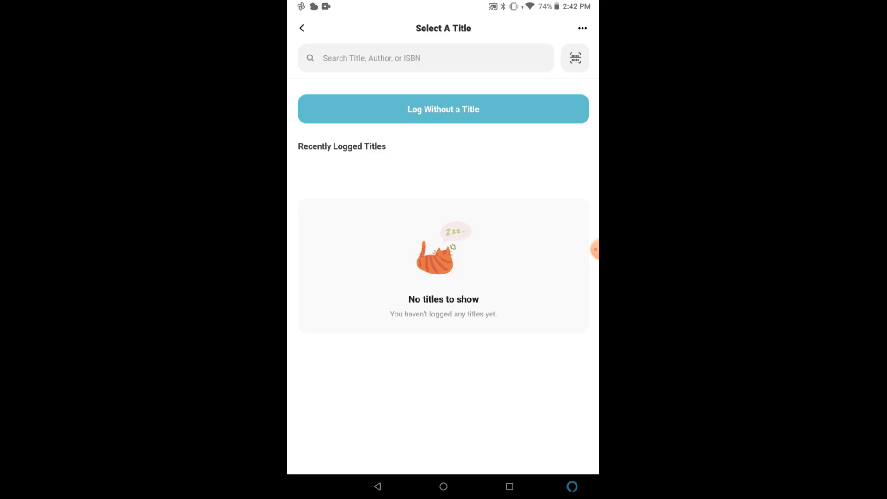
click(424, 58)
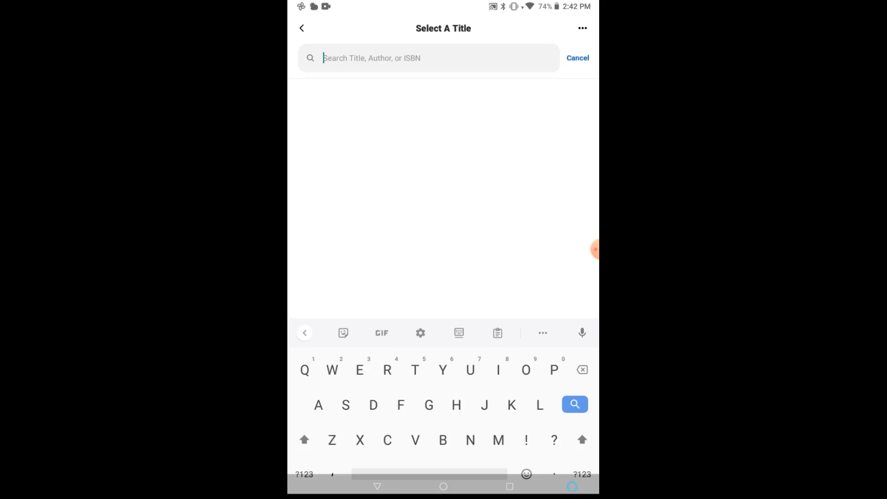
Search 'Count Of Monte', pick Count of Monte Cristo, and save a 20-minute log
text(Count Of Monte Cris)
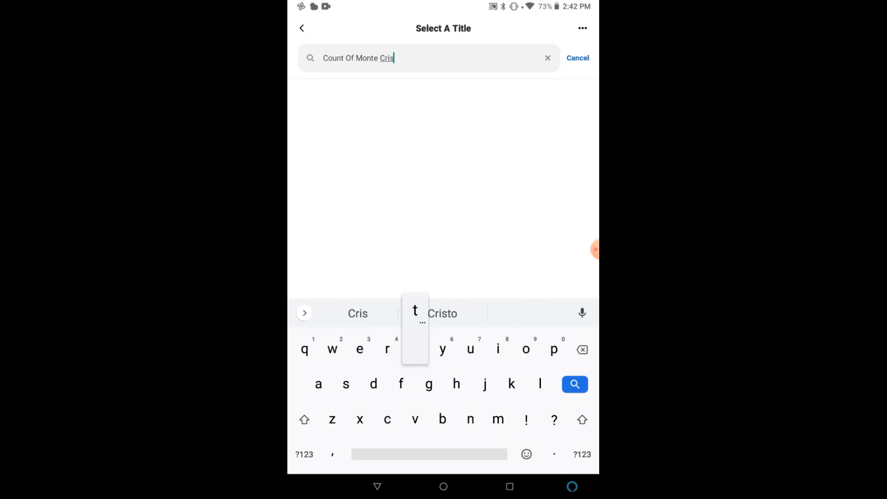
click(443, 312)
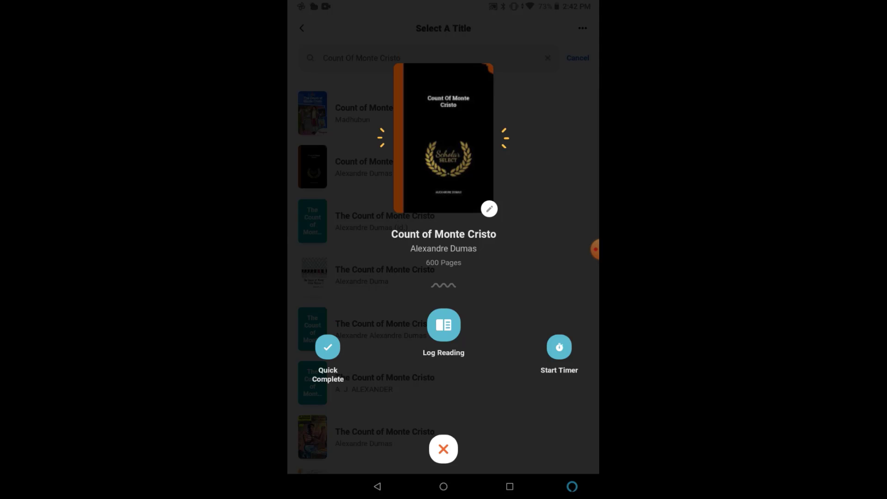
click(444, 325)
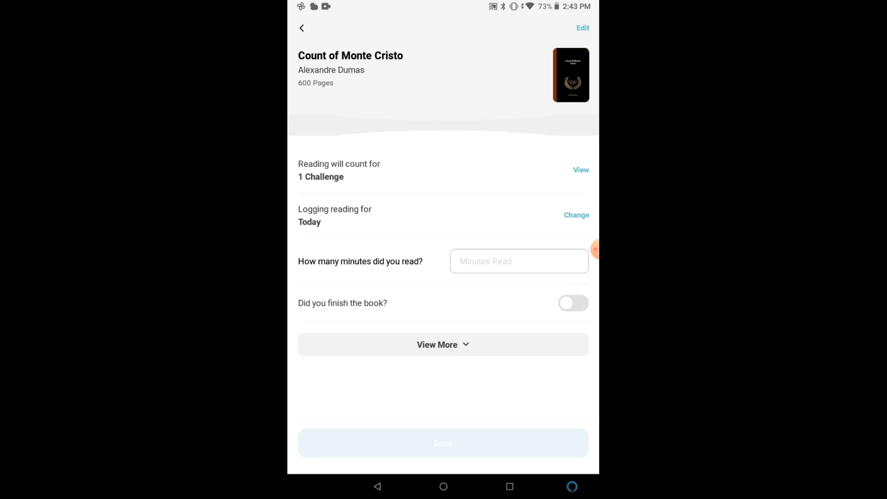
click(518, 261)
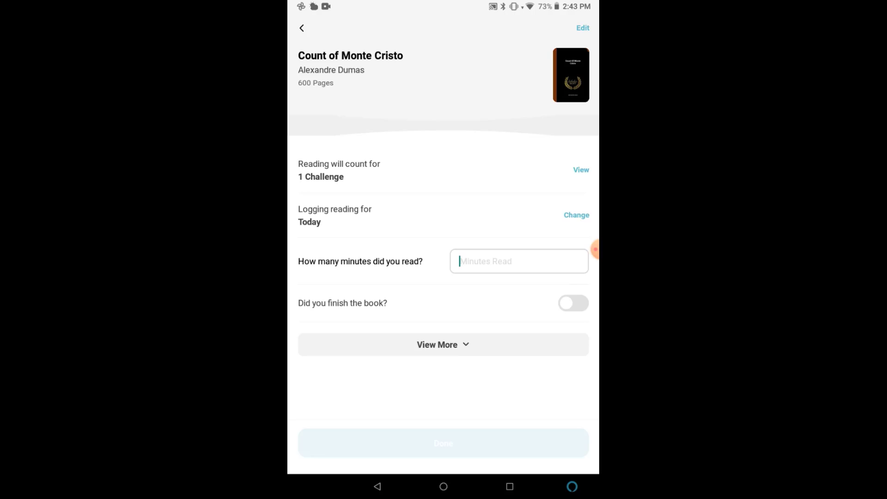
text(20)
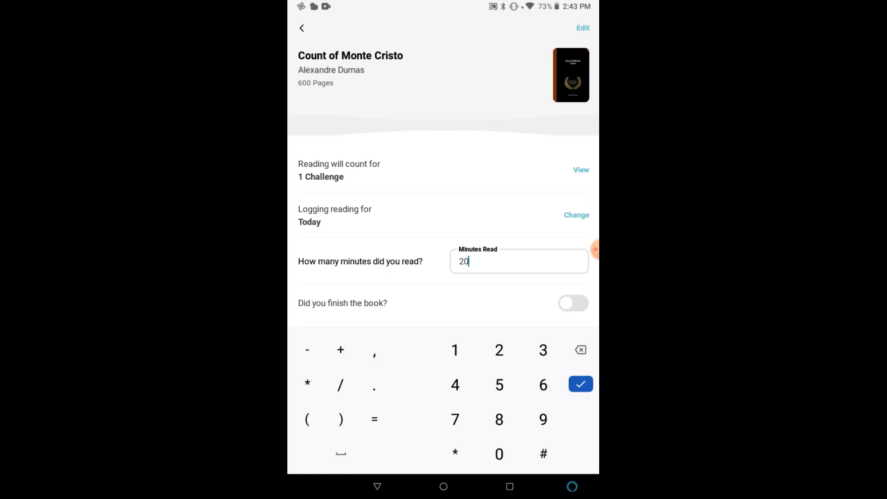
click(580, 384)
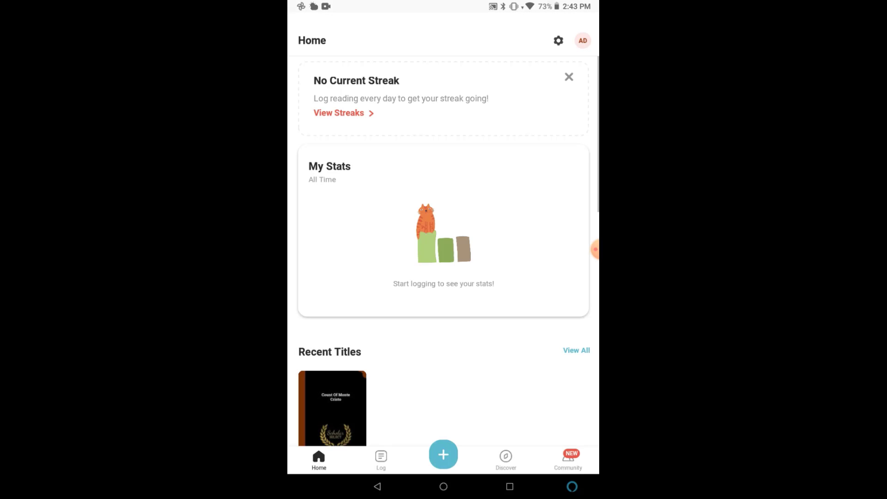
Open the 2022 Oceans of Possibilities challenge to view 20 of 1000 minutes and one badge
click(443, 453)
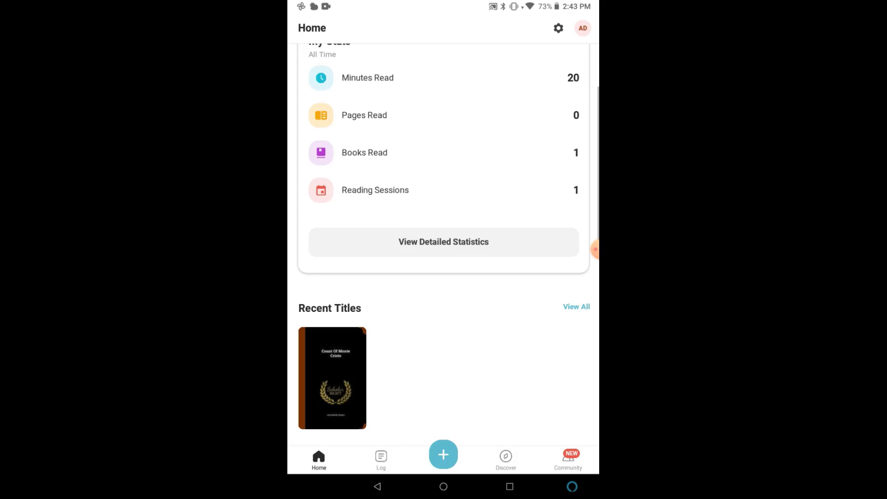
scroll(down, 3)
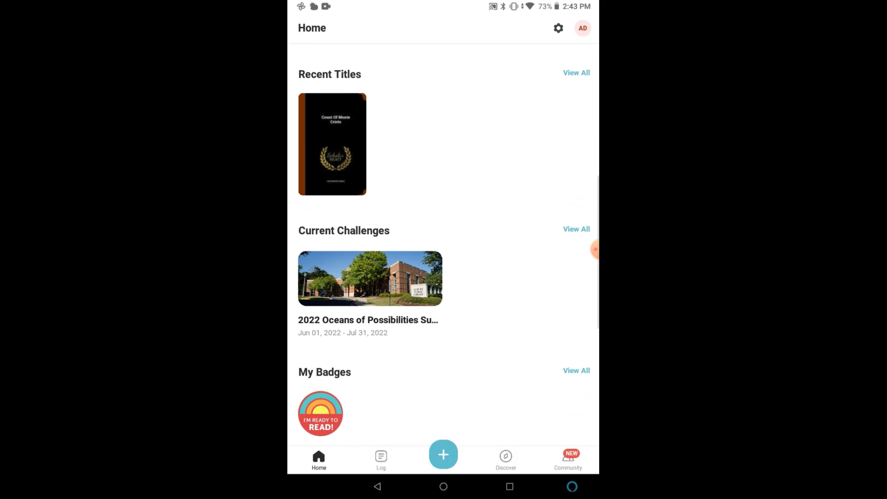
click(370, 277)
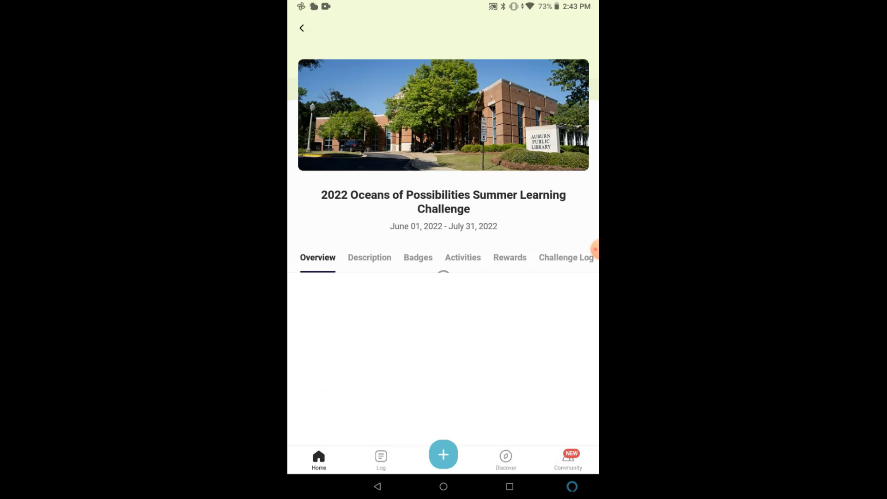
scroll(down, 3)
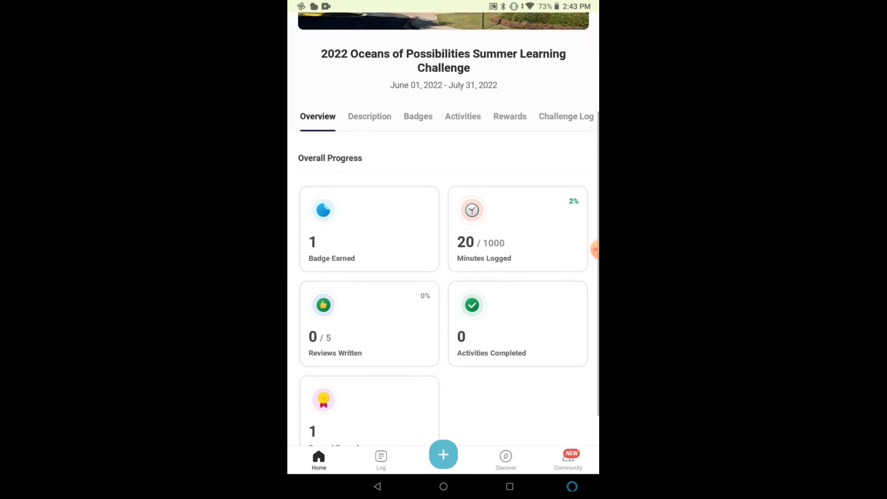